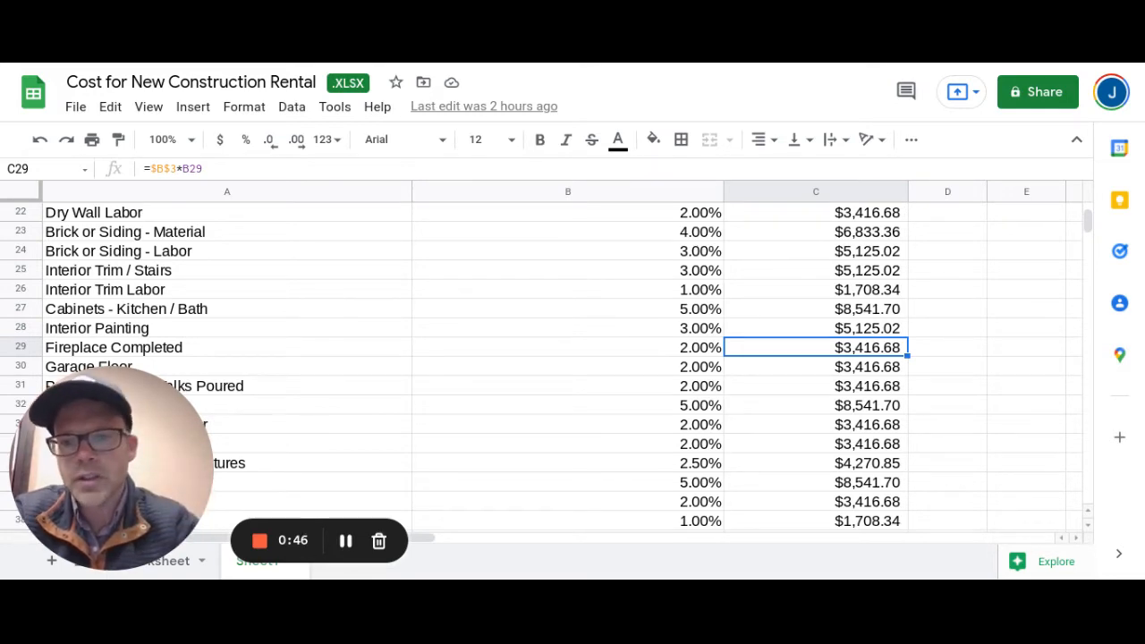
pyautogui.scroll(3)
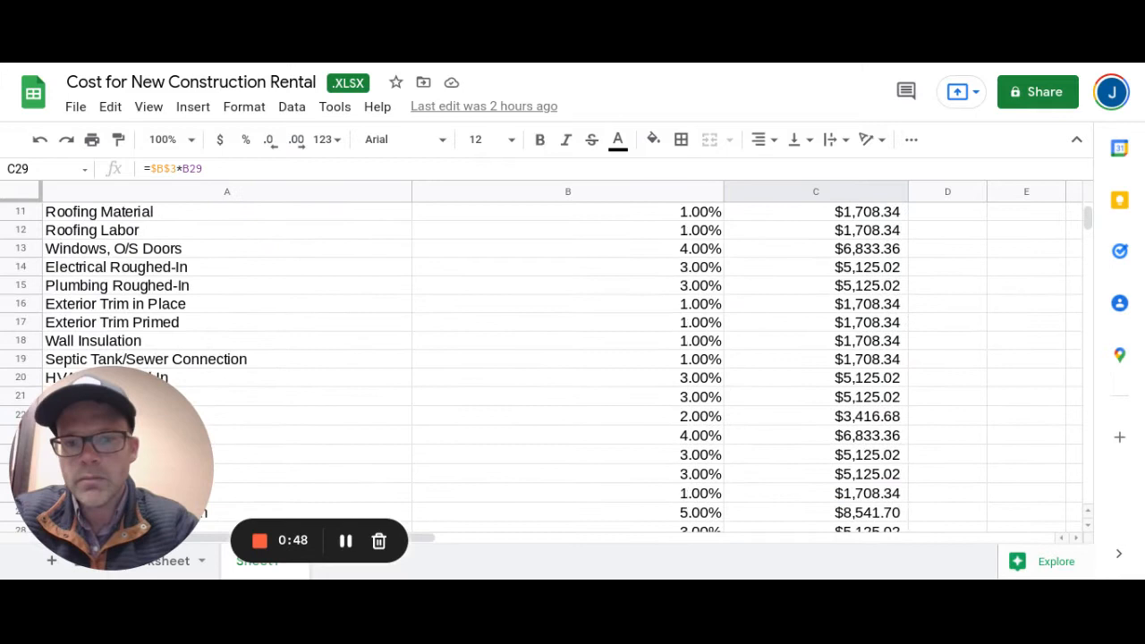
pyautogui.scroll(3)
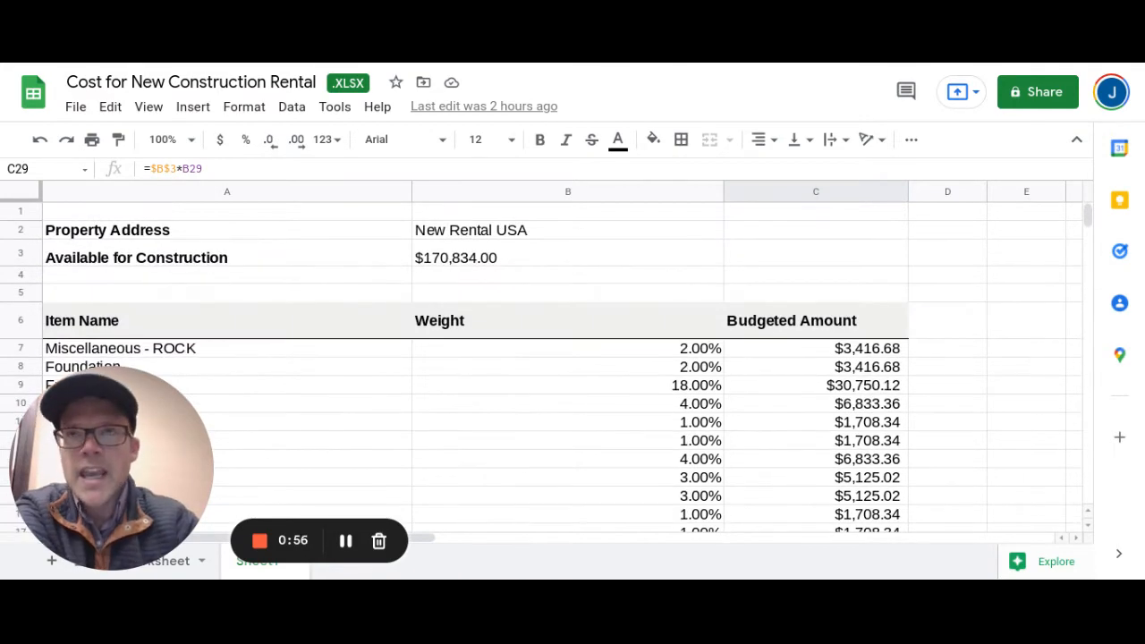
pyautogui.scroll(-3)
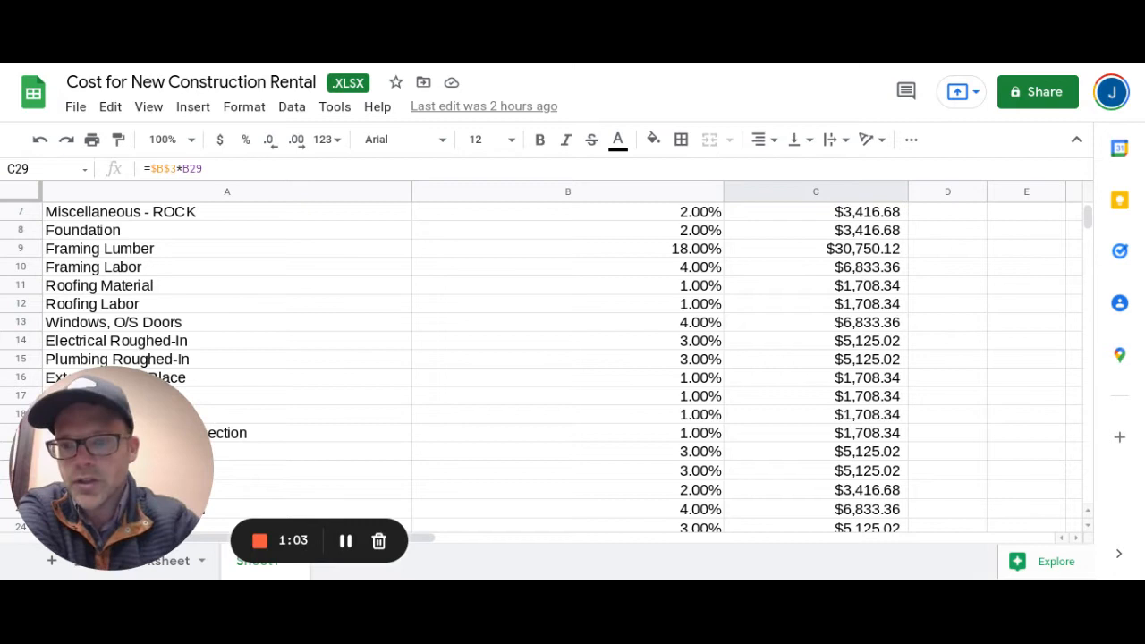
pyautogui.scroll(3)
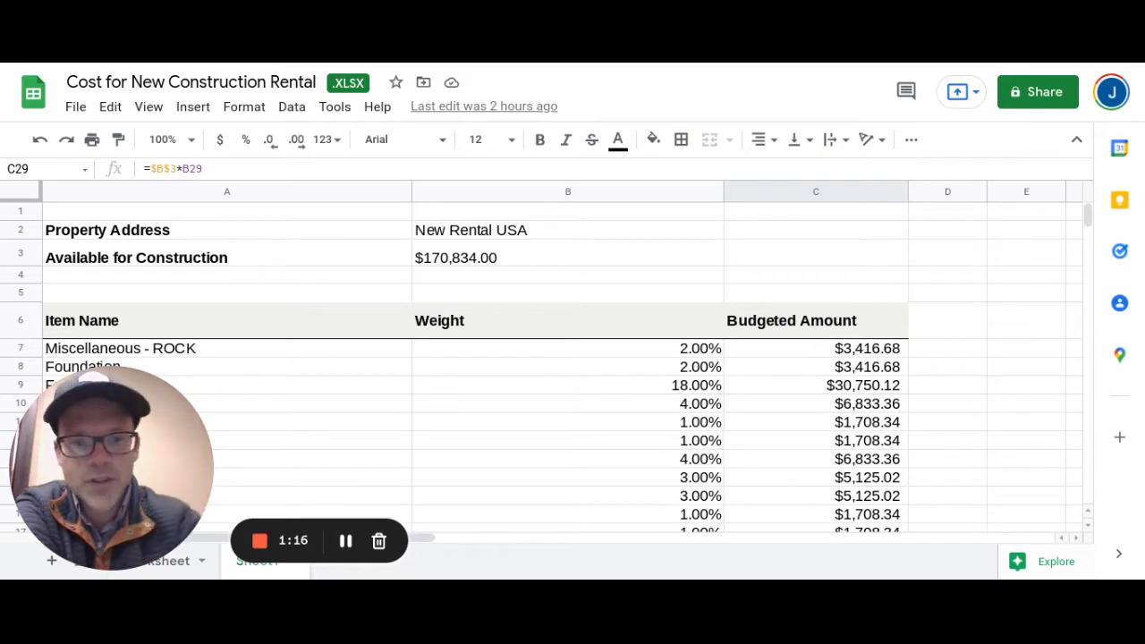
pyautogui.scroll(-3)
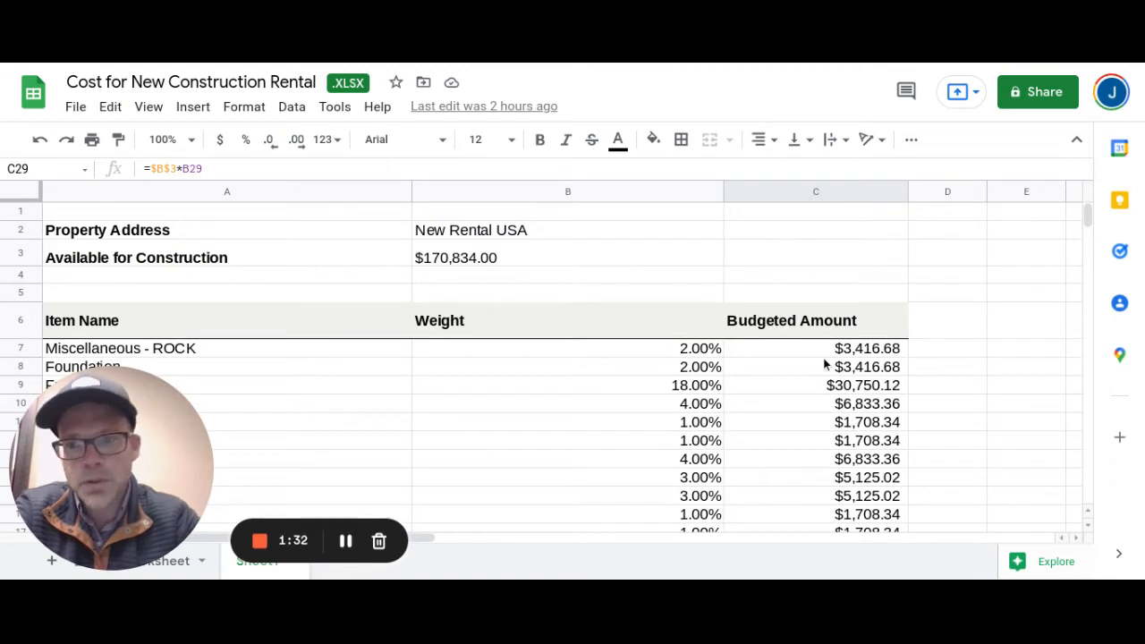
pyautogui.scroll(-3)
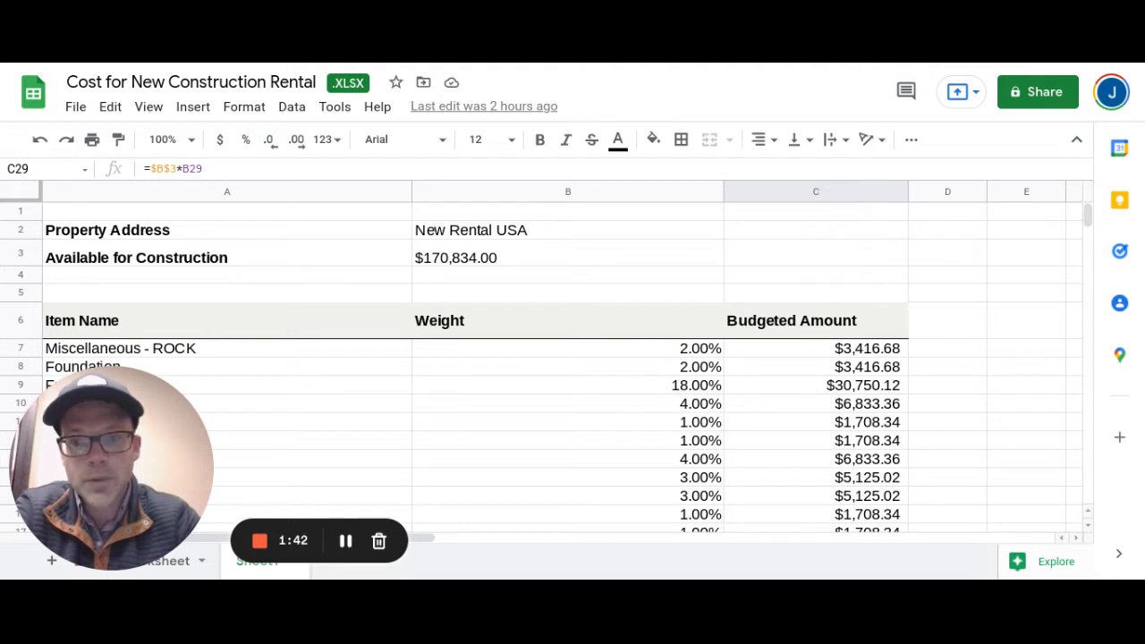
pyautogui.scroll(-3)
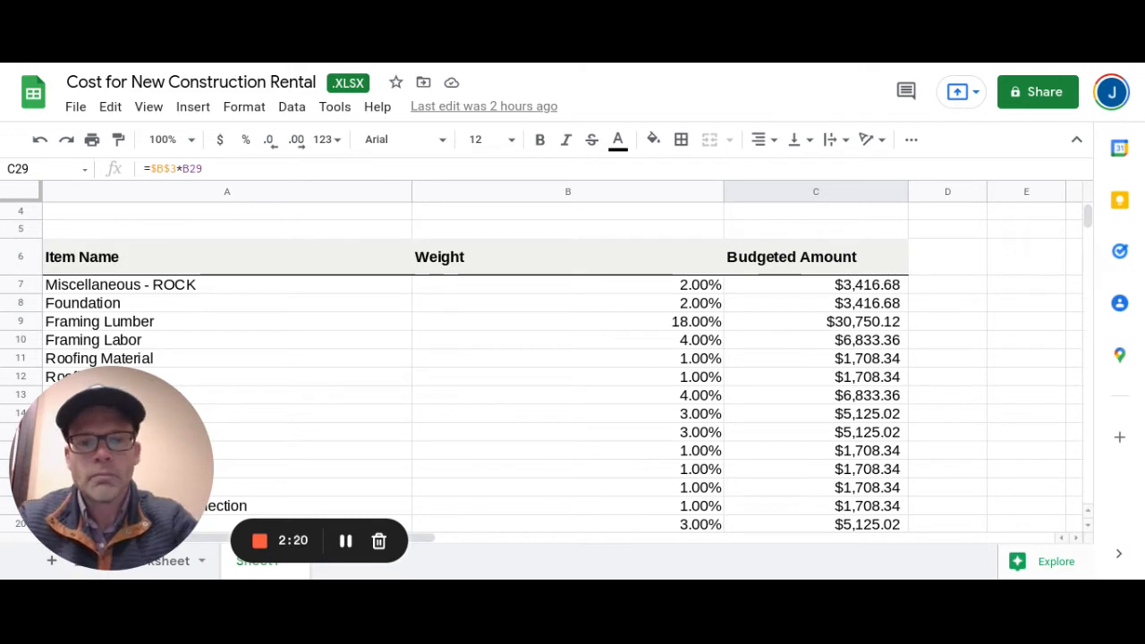
pyautogui.click(946, 376)
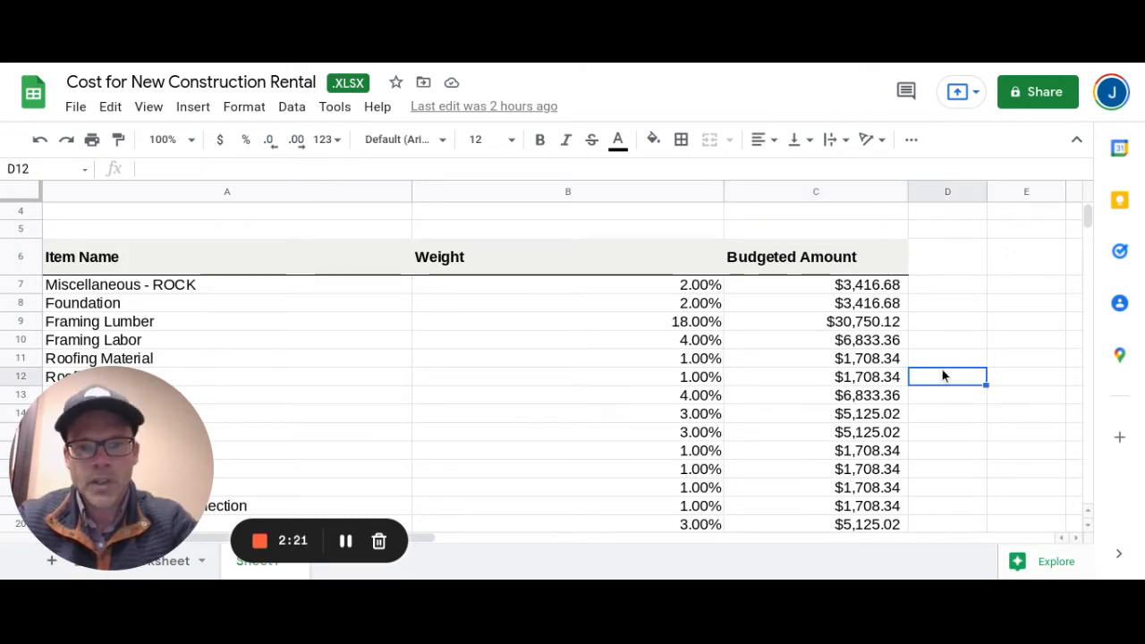
pyautogui.scroll(-3)
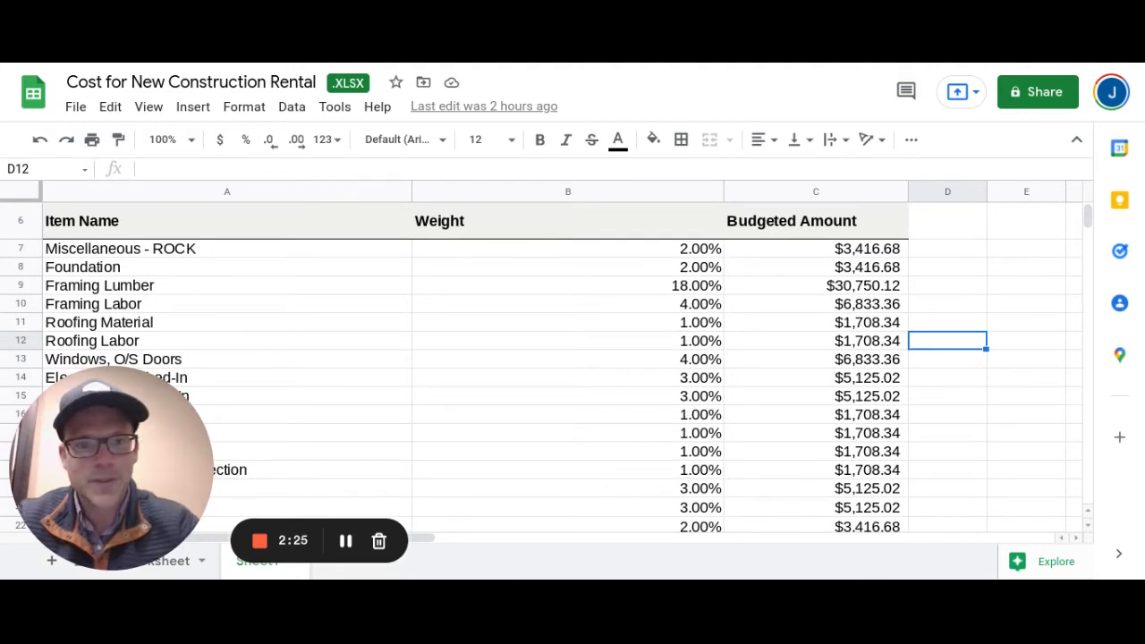
pyautogui.click(948, 433)
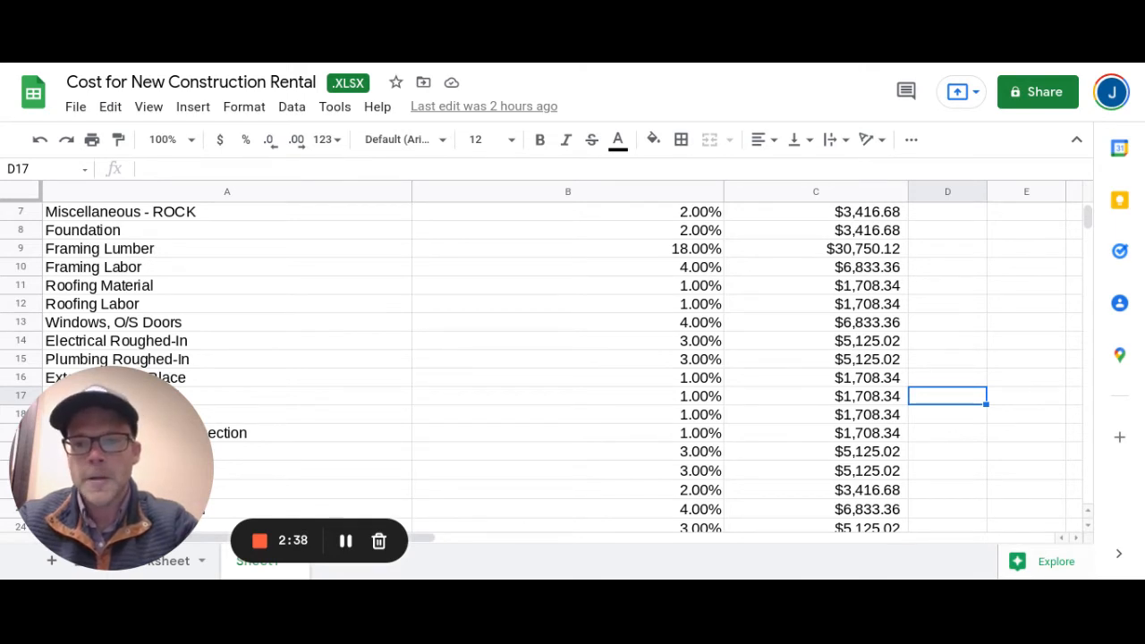
pyautogui.scroll(-3)
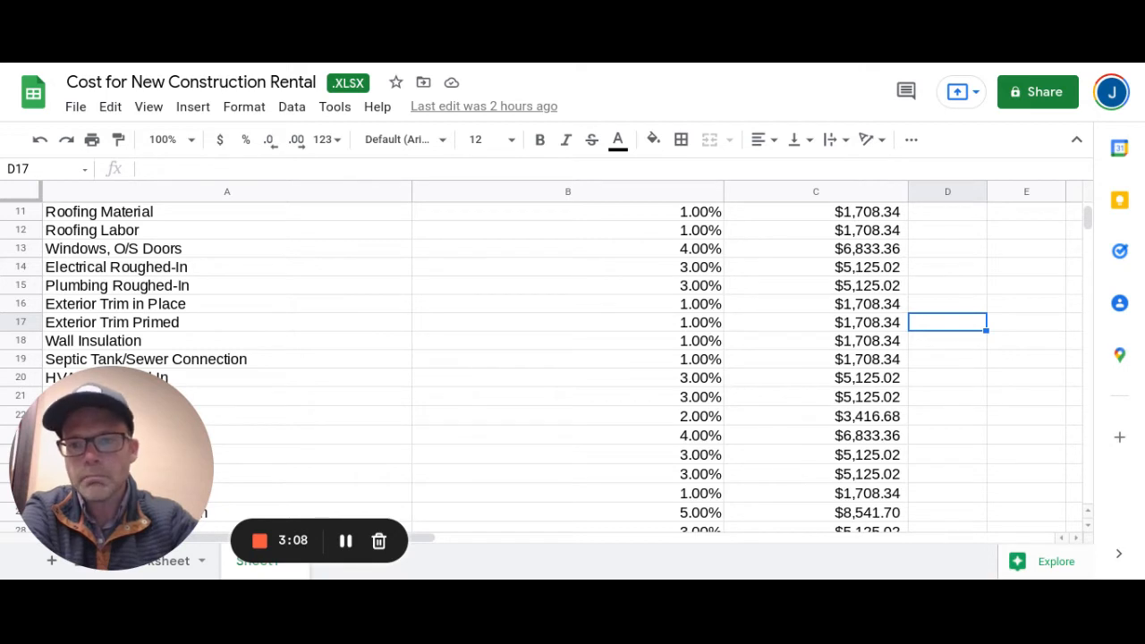
pyautogui.scroll(-3)
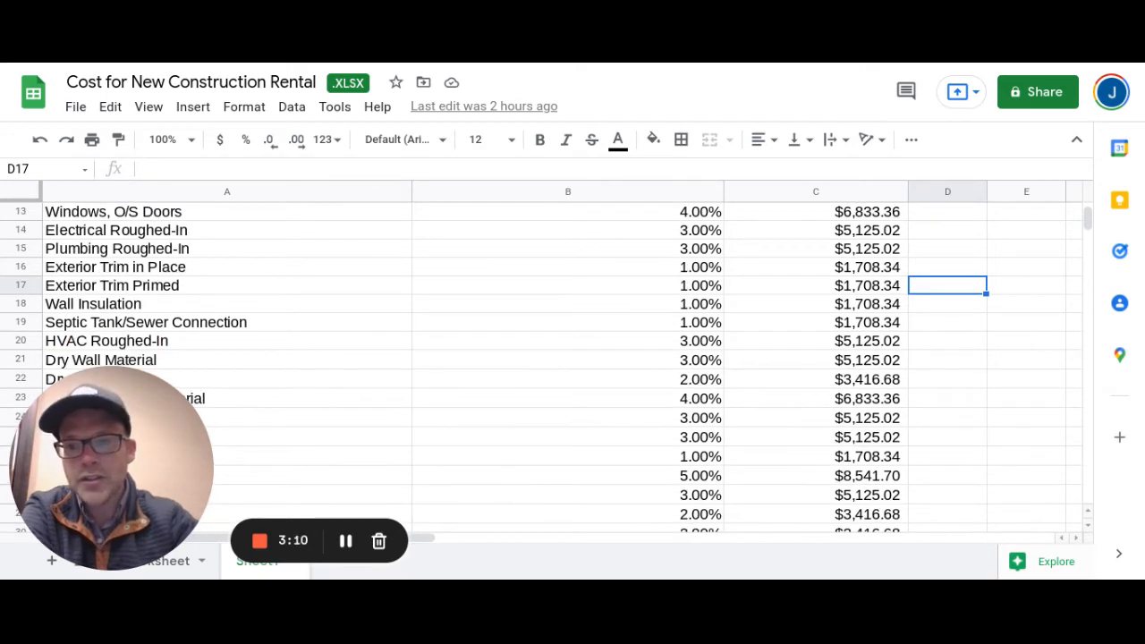
pyautogui.scroll(-3)
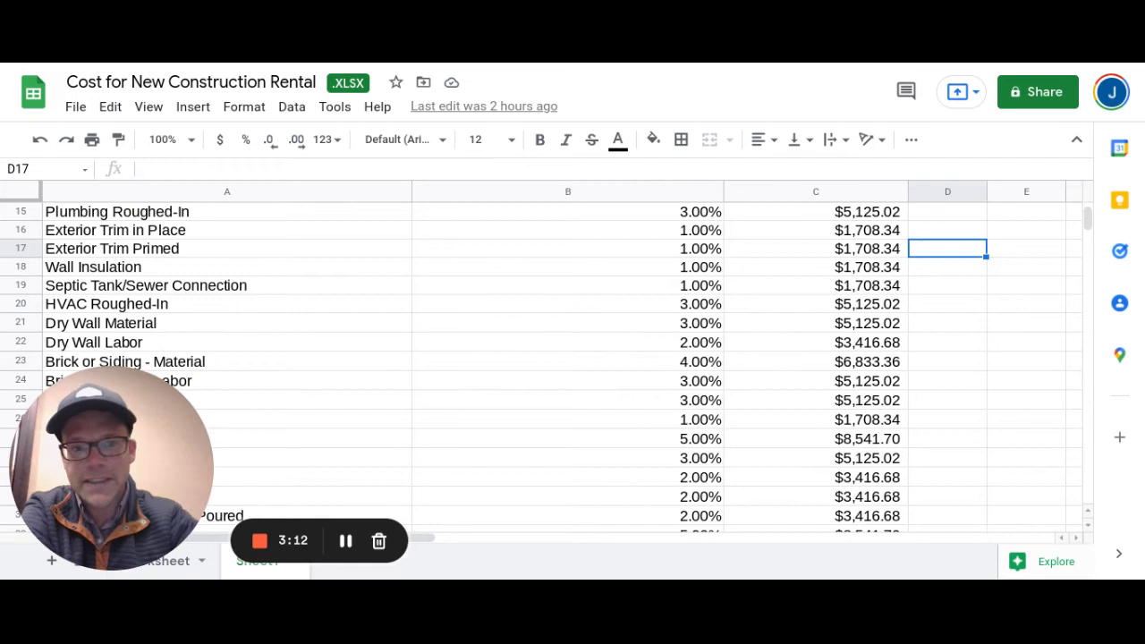
pyautogui.moveTo(793, 296)
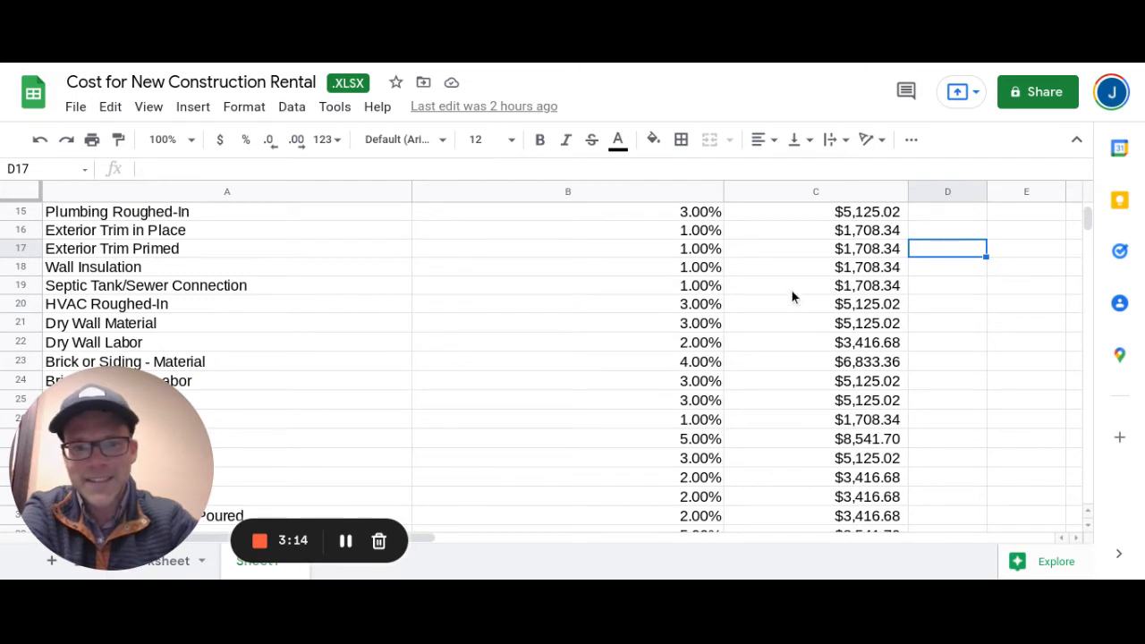
pyautogui.click(815, 286)
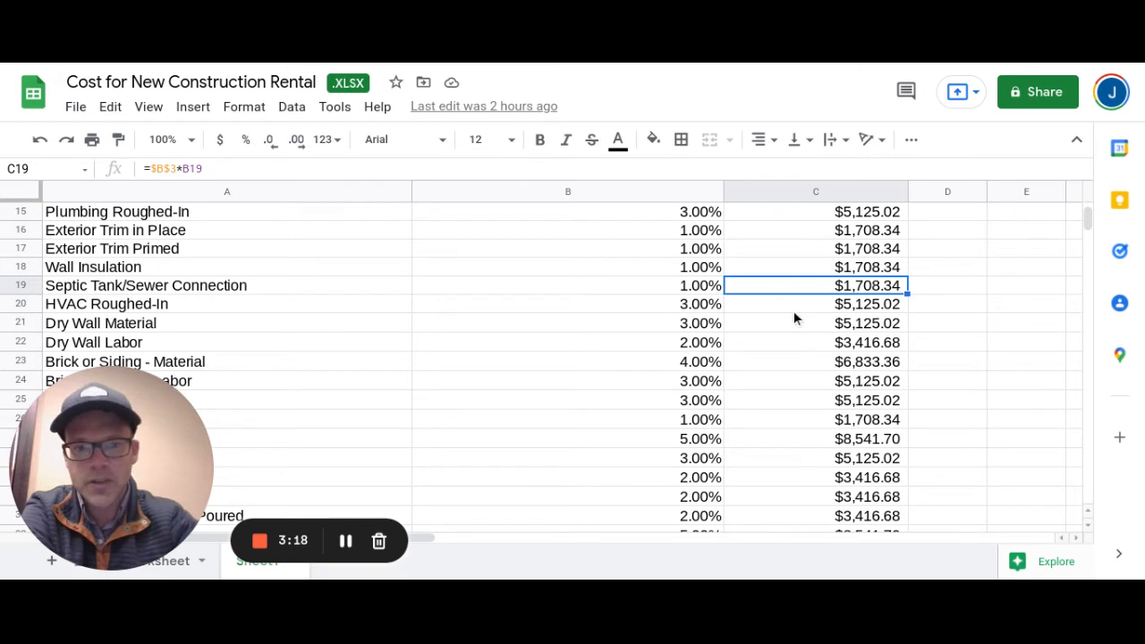
pyautogui.moveTo(791, 308)
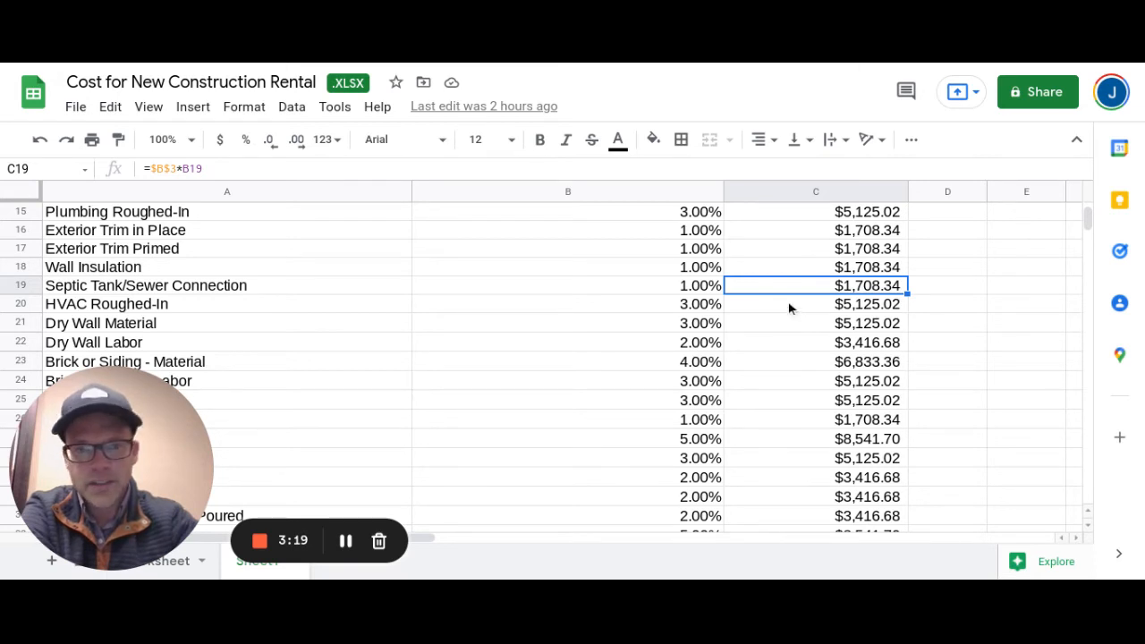
pyautogui.click(815, 304)
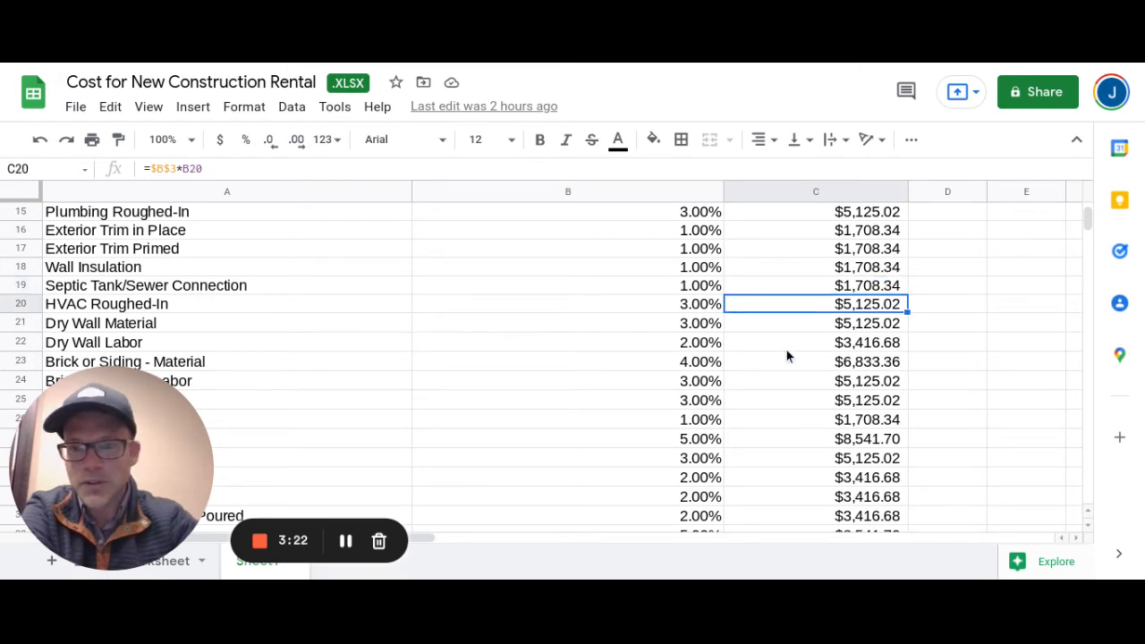
pyautogui.scroll(-3)
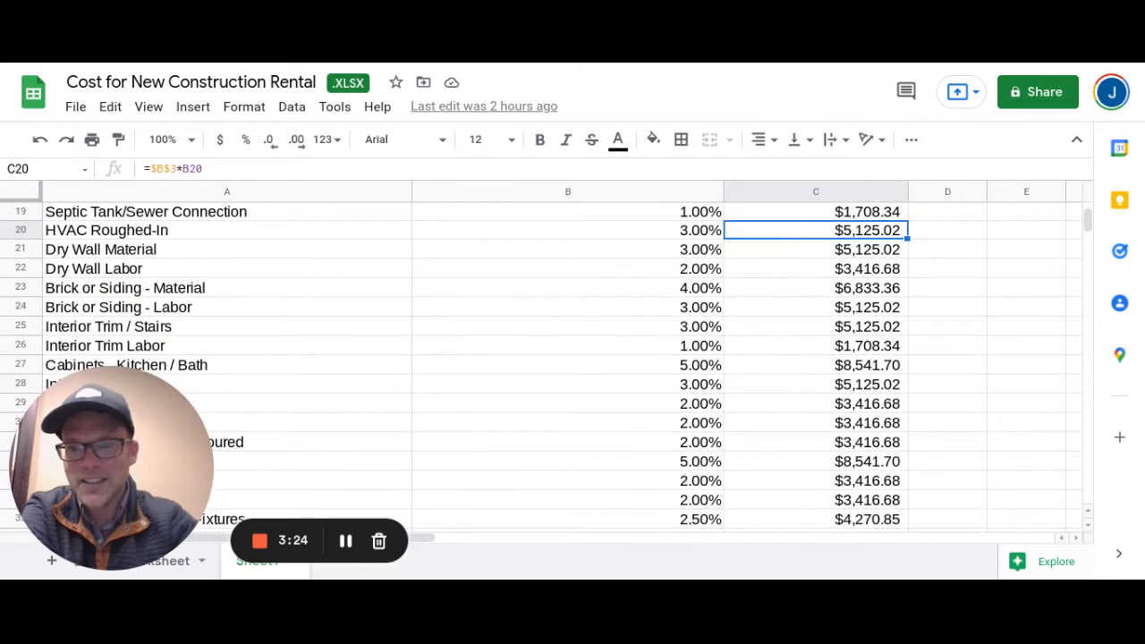
pyautogui.scroll(-3)
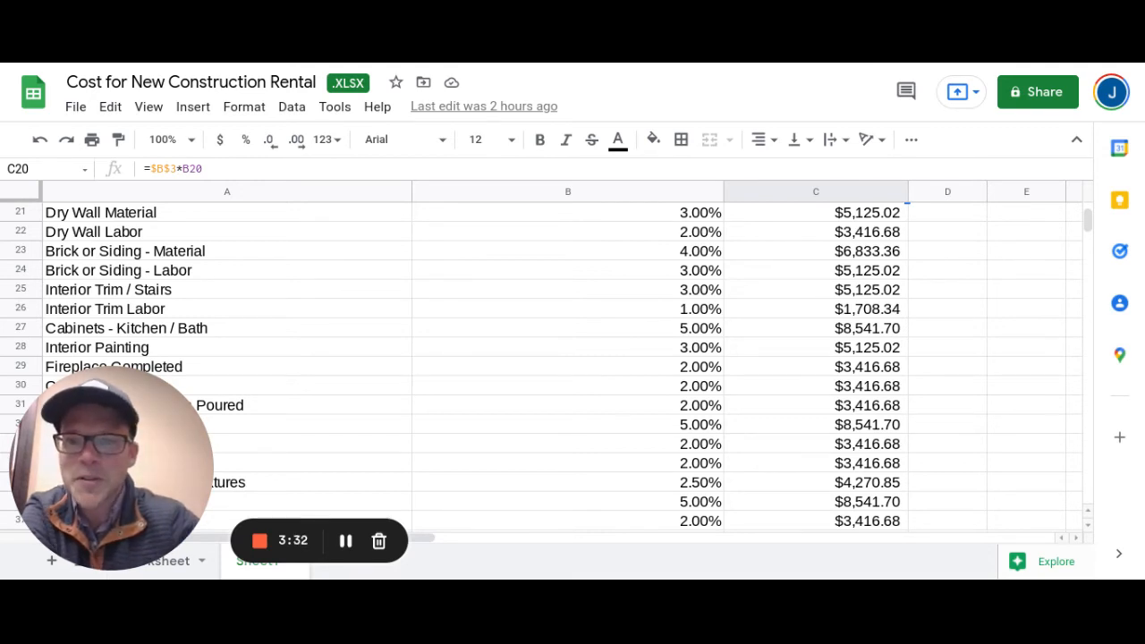
pyautogui.click(815, 348)
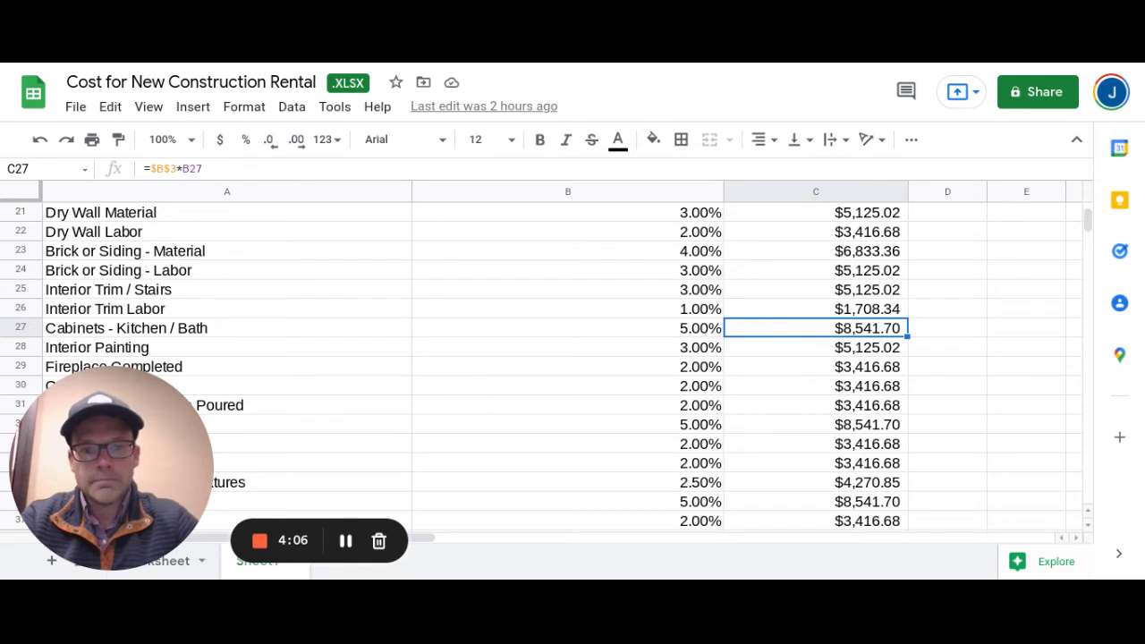
pyautogui.click(815, 367)
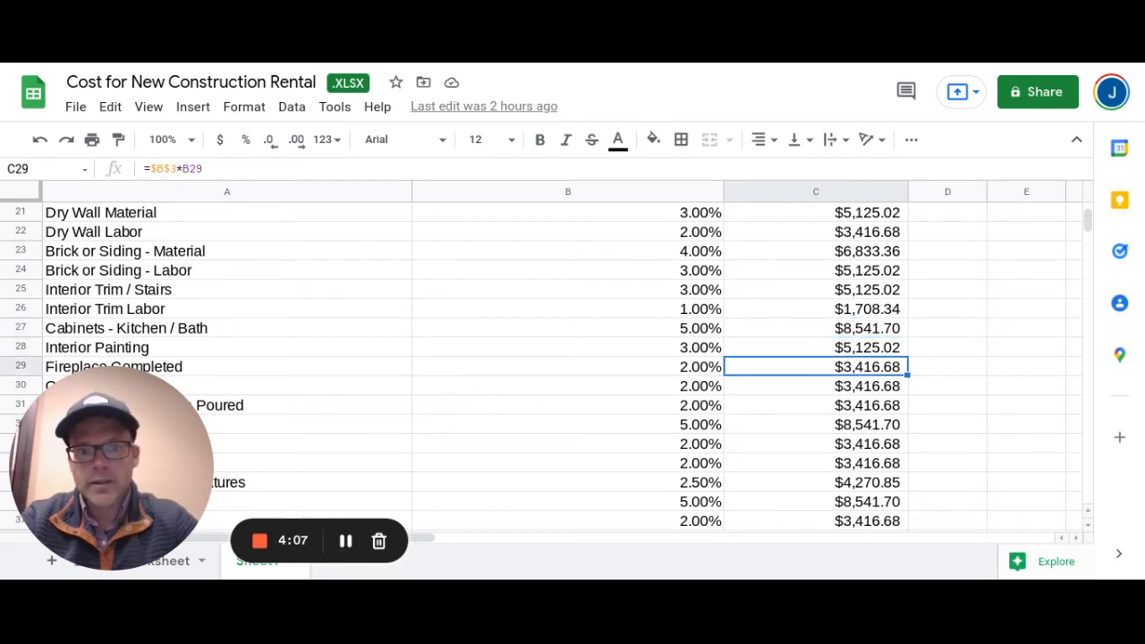
pyautogui.click(815, 405)
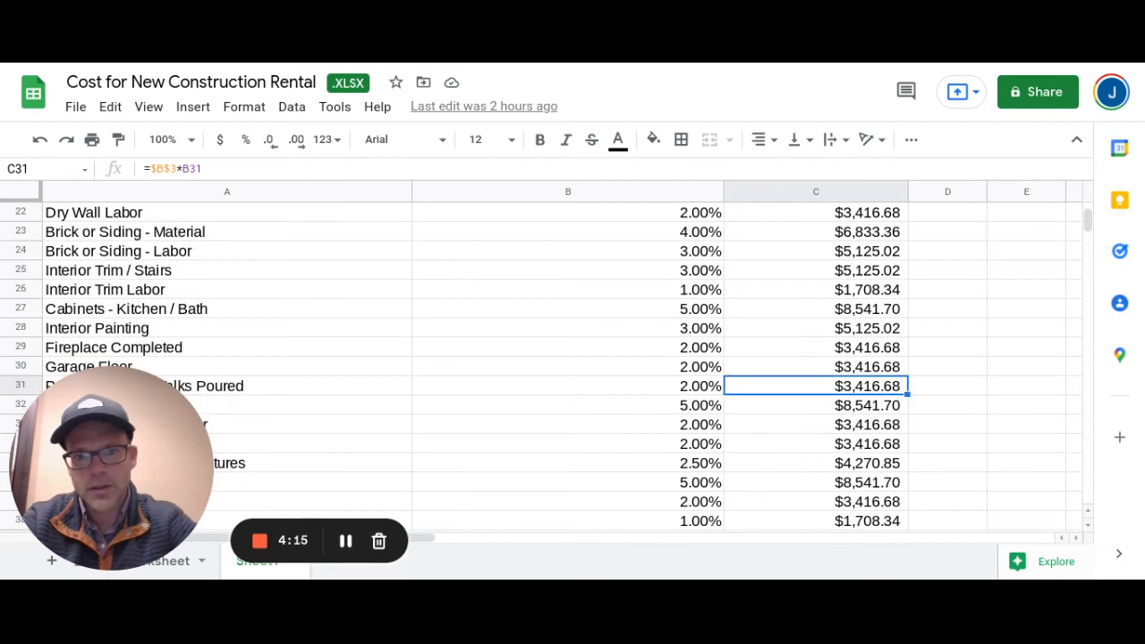
pyautogui.scroll(-3)
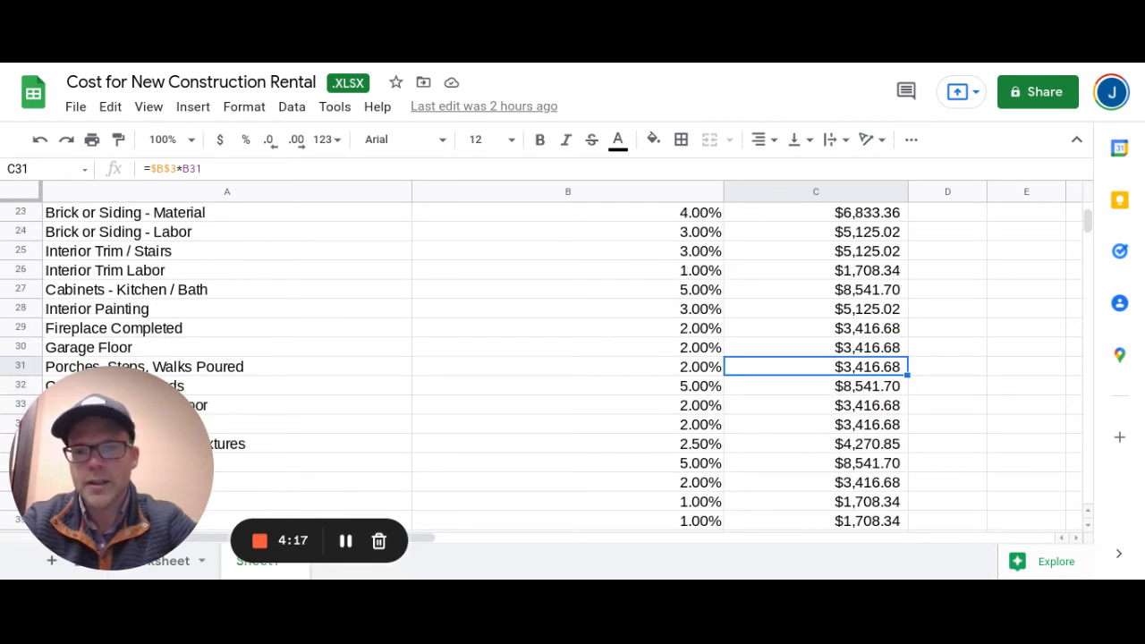
pyautogui.scroll(-3)
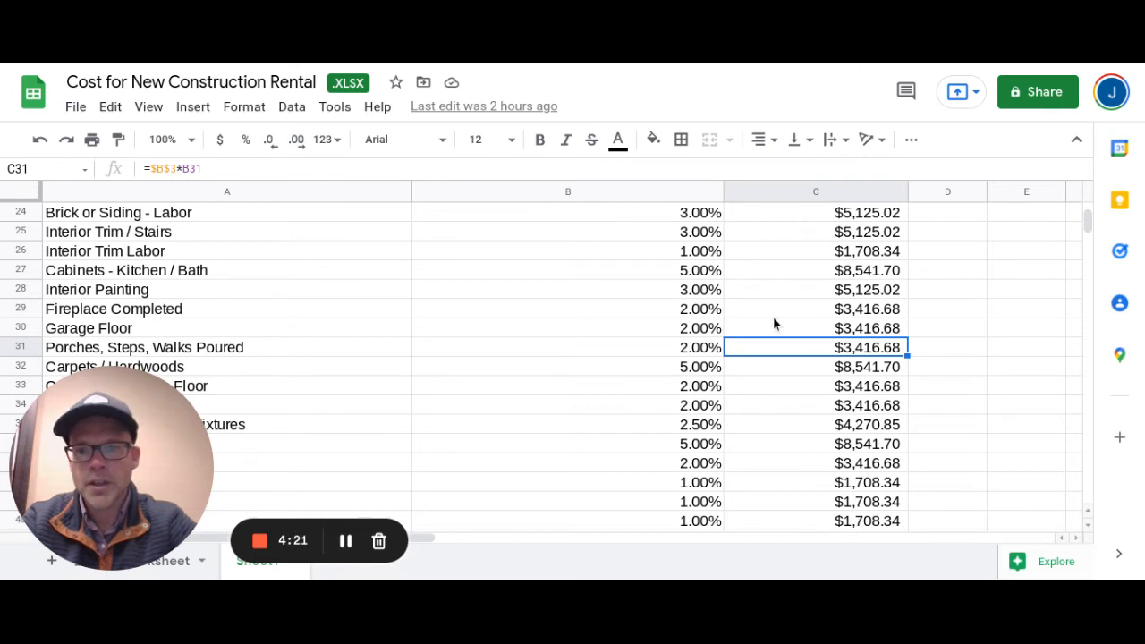
pyautogui.click(814, 309)
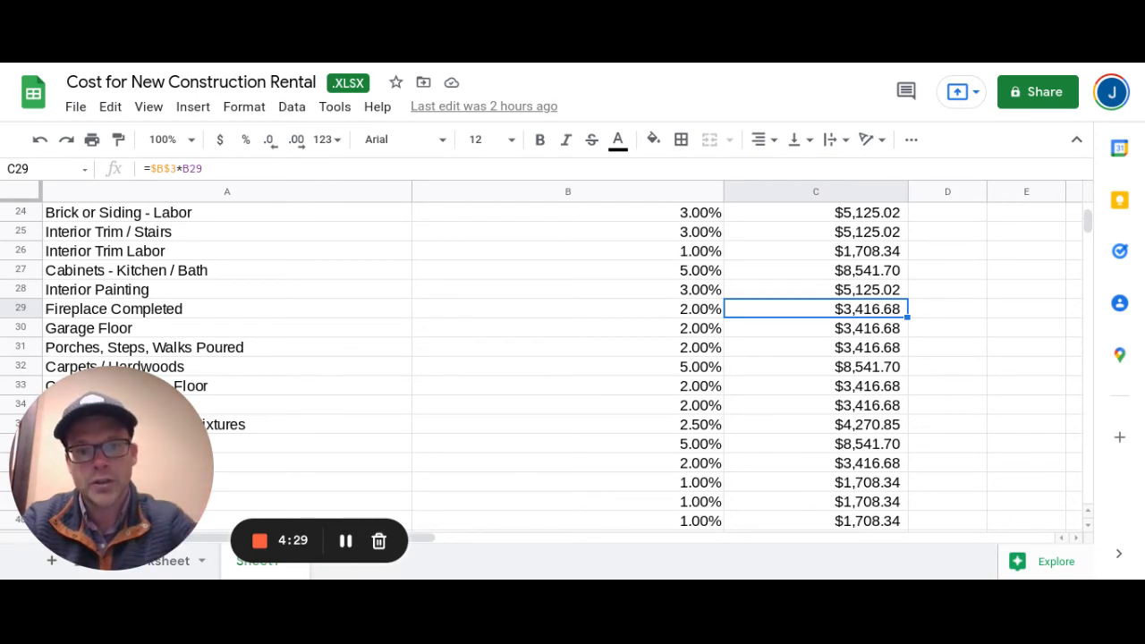
pyautogui.click(815, 328)
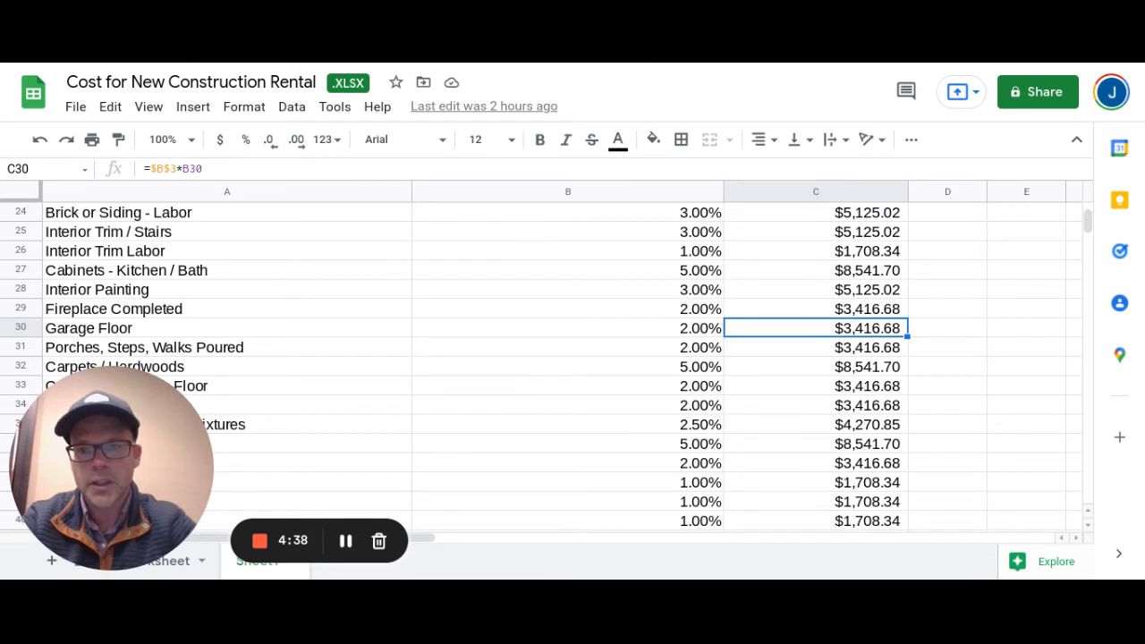
pyautogui.moveTo(783, 347)
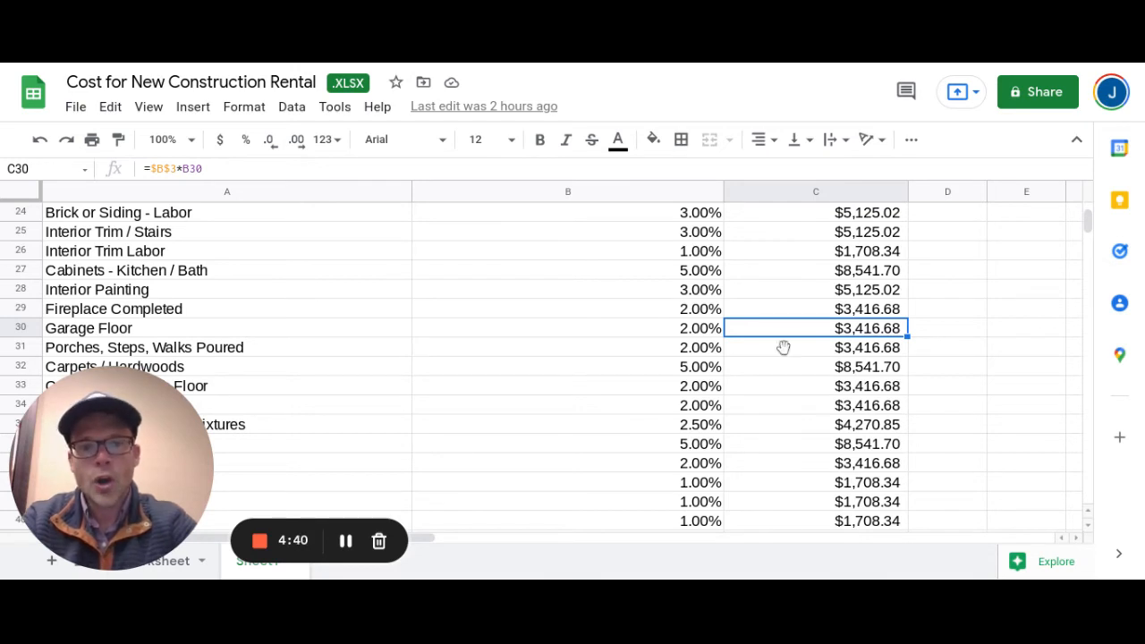
pyautogui.click(816, 367)
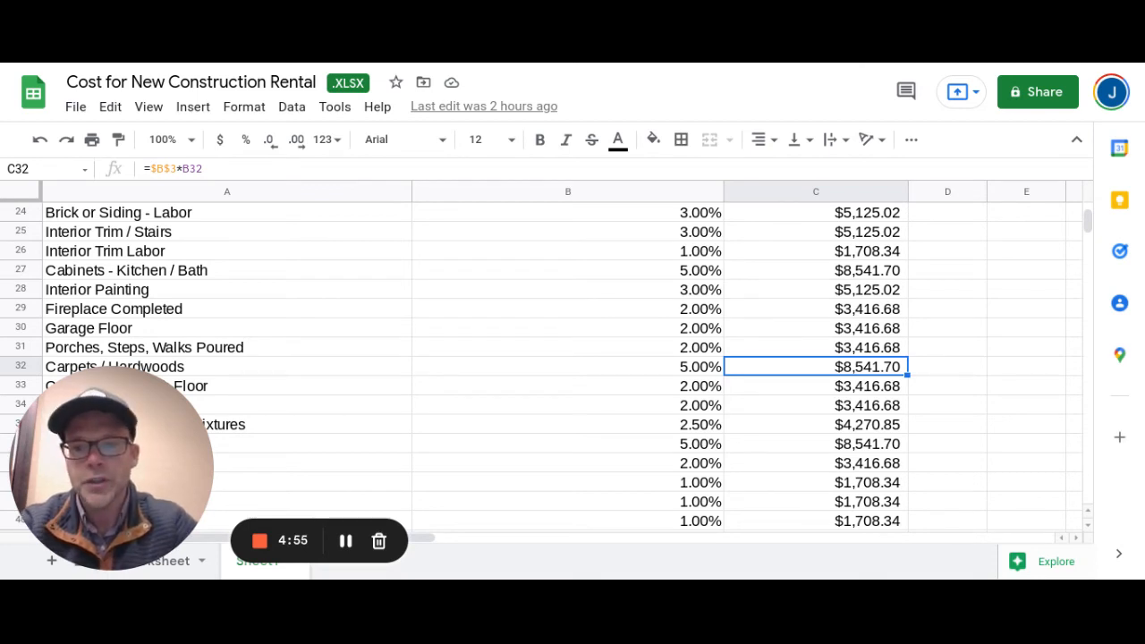
pyautogui.click(815, 463)
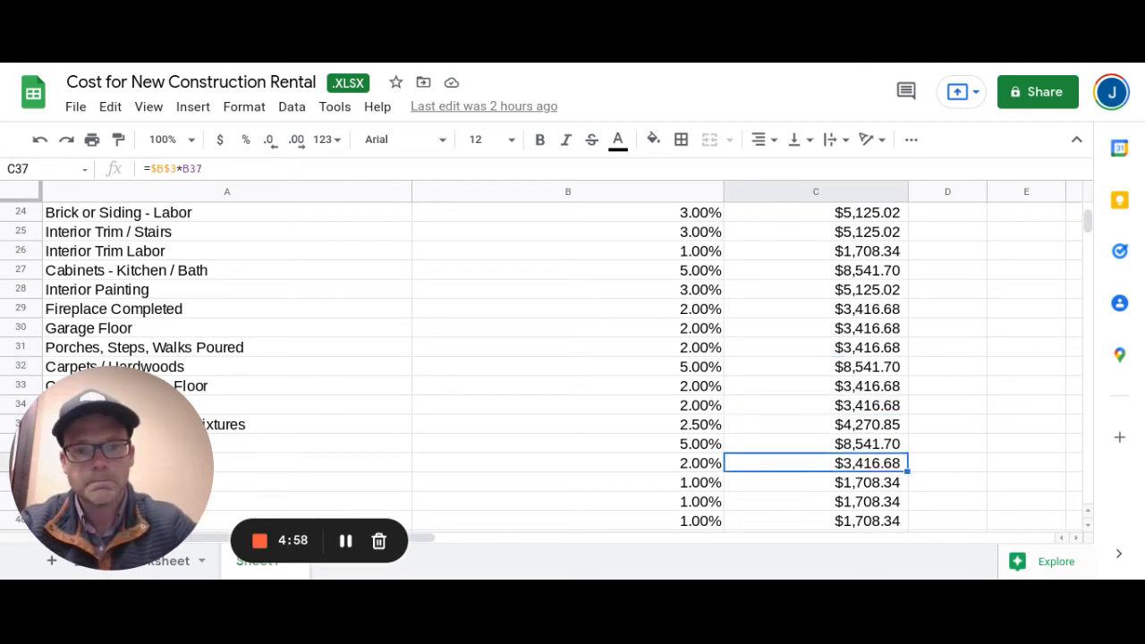
pyautogui.press('down')
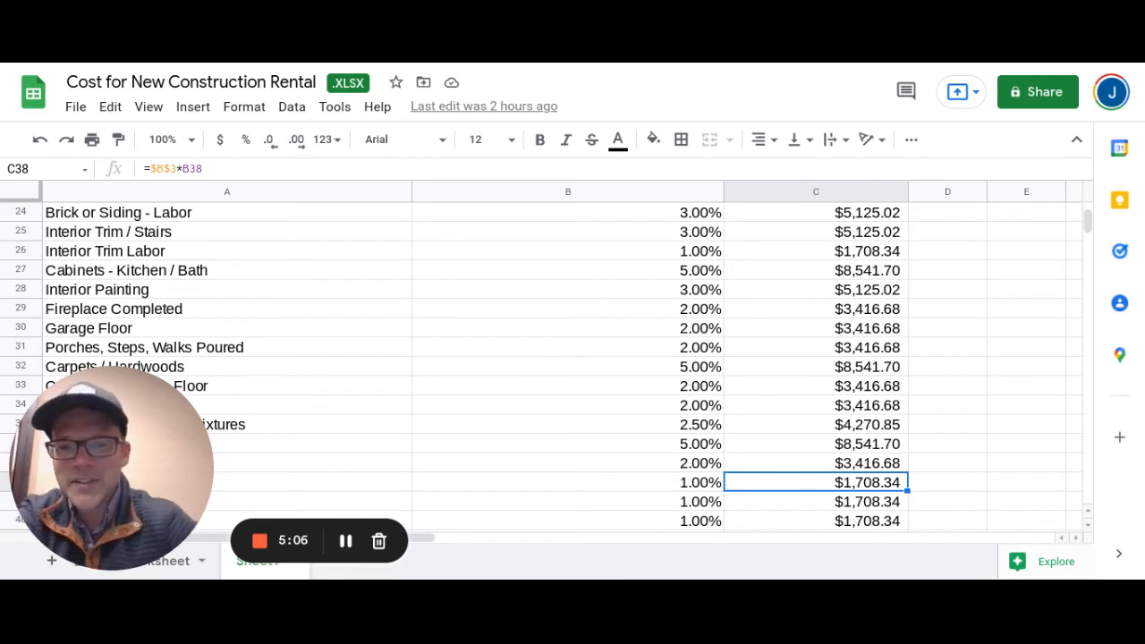
pyautogui.scroll(-3)
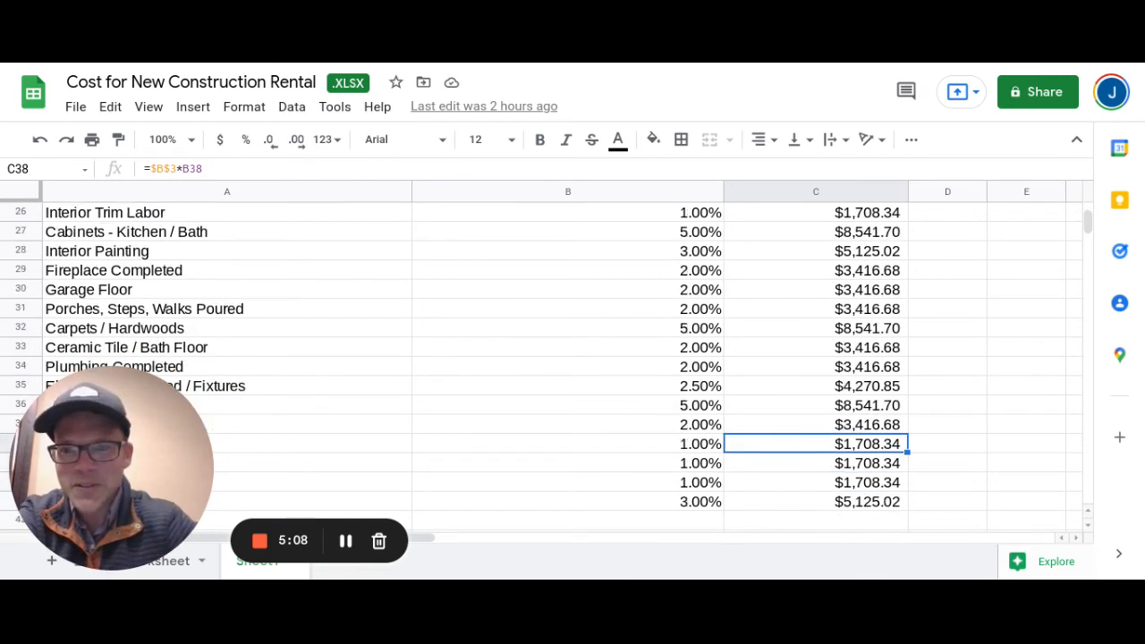
pyautogui.scroll(-3)
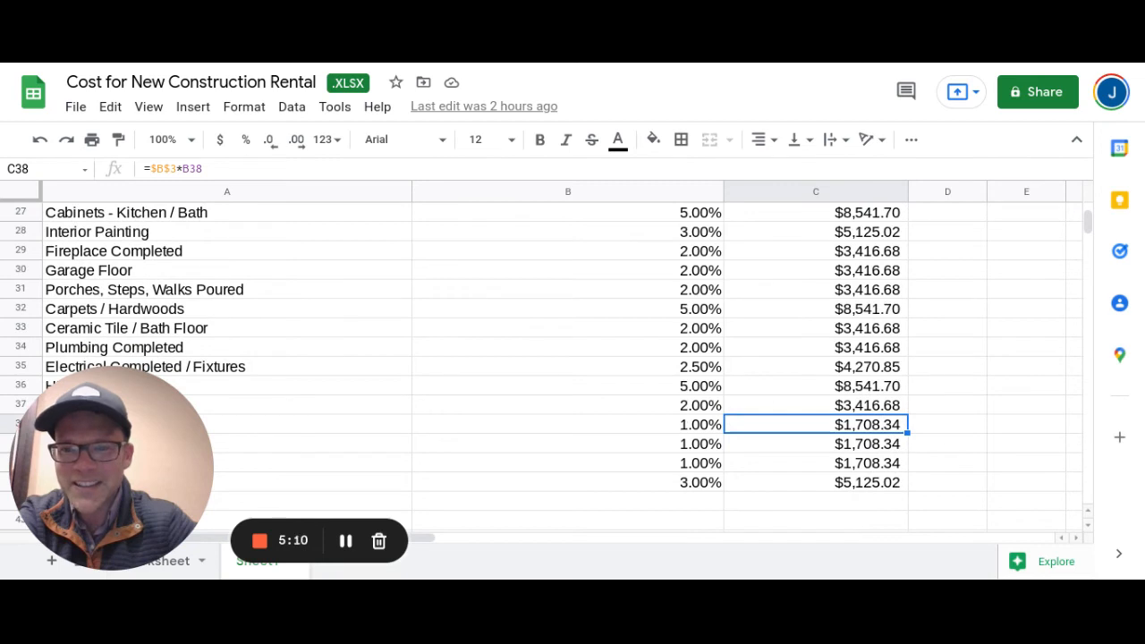
pyautogui.moveTo(886, 297)
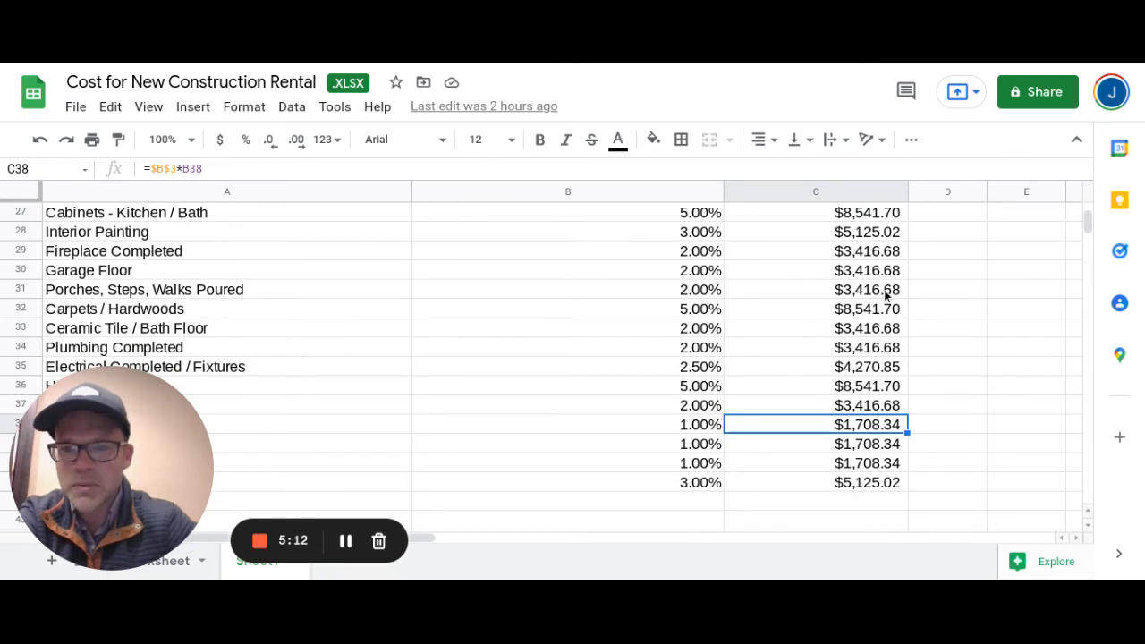
pyautogui.scroll(-3)
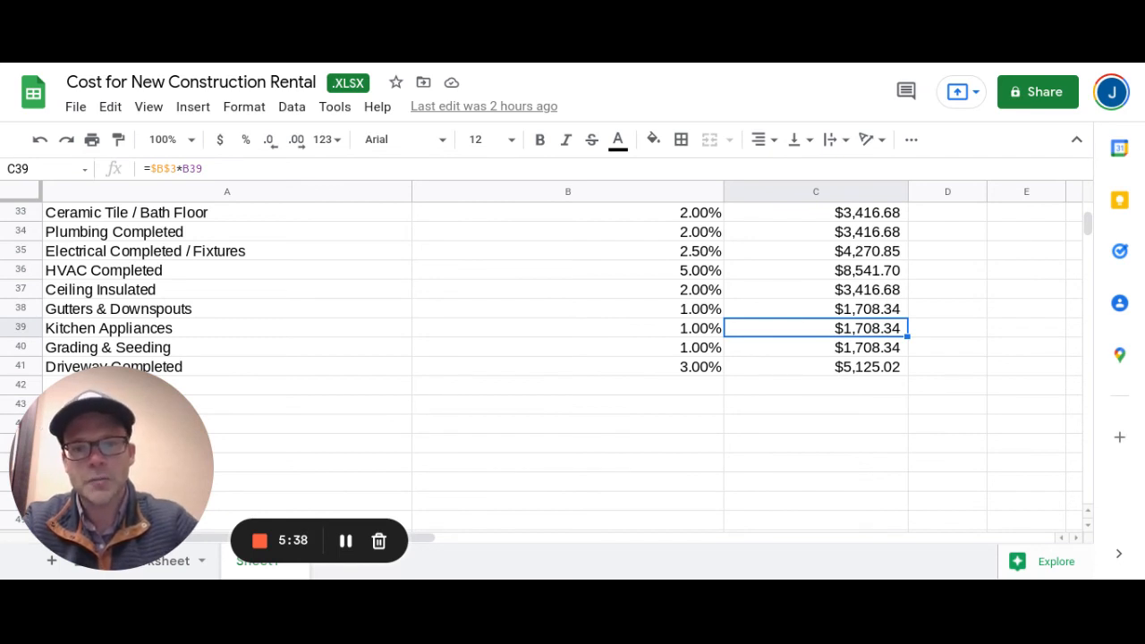
pyautogui.click(814, 367)
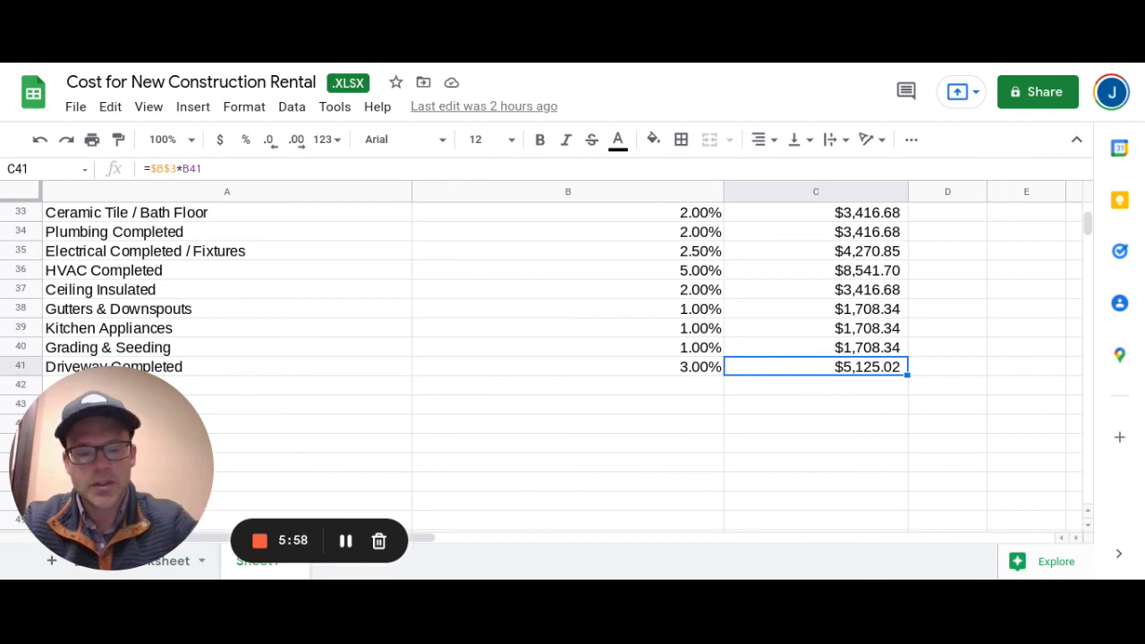
pyautogui.click(815, 309)
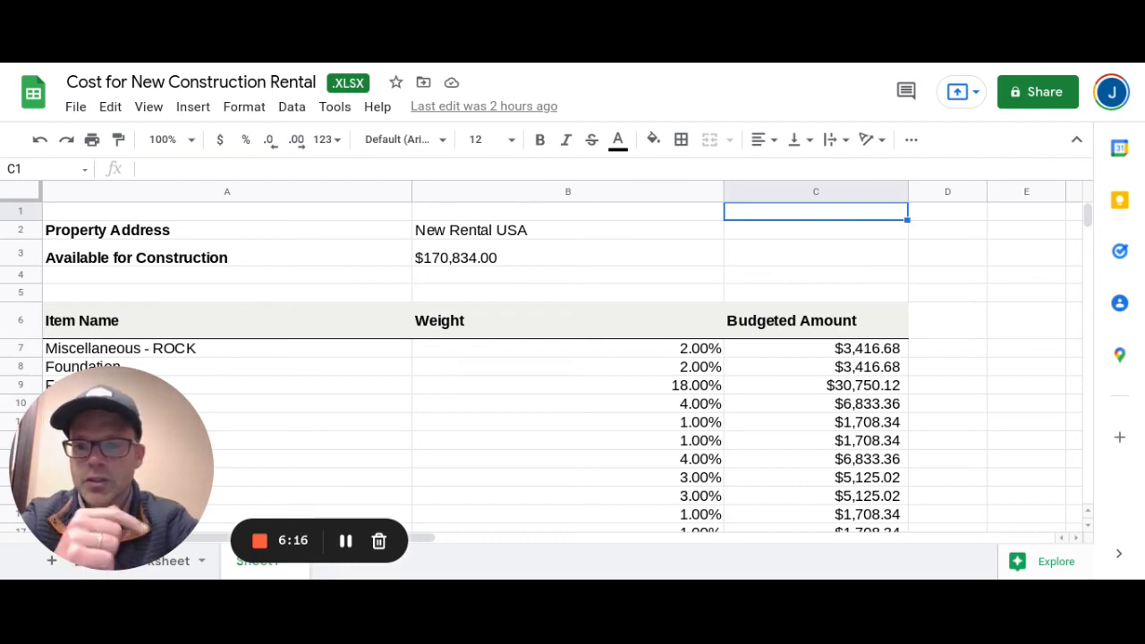
pyautogui.moveTo(477, 483)
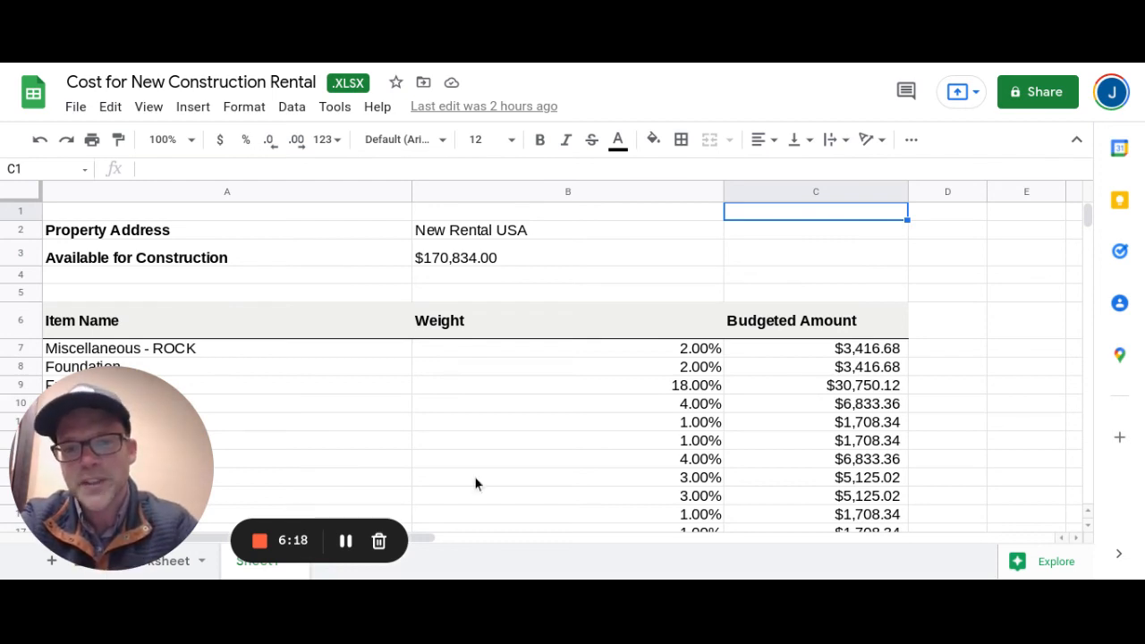